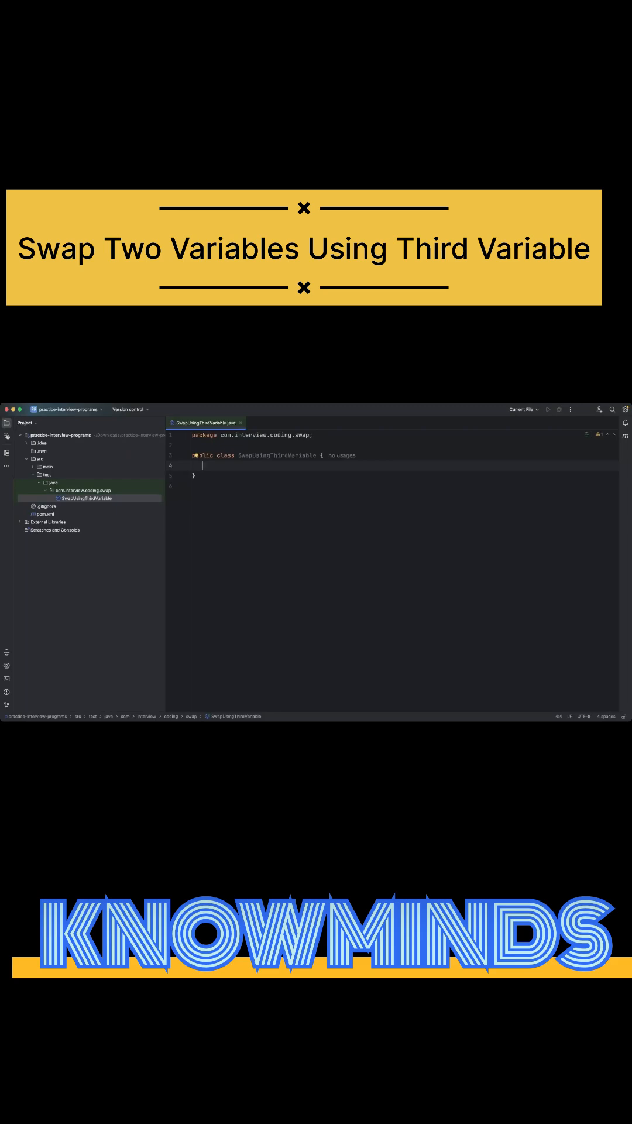
- Expand the 'main' live template into public static void main(String[] args) in SwapUsingThirdVariable
type("main\\")
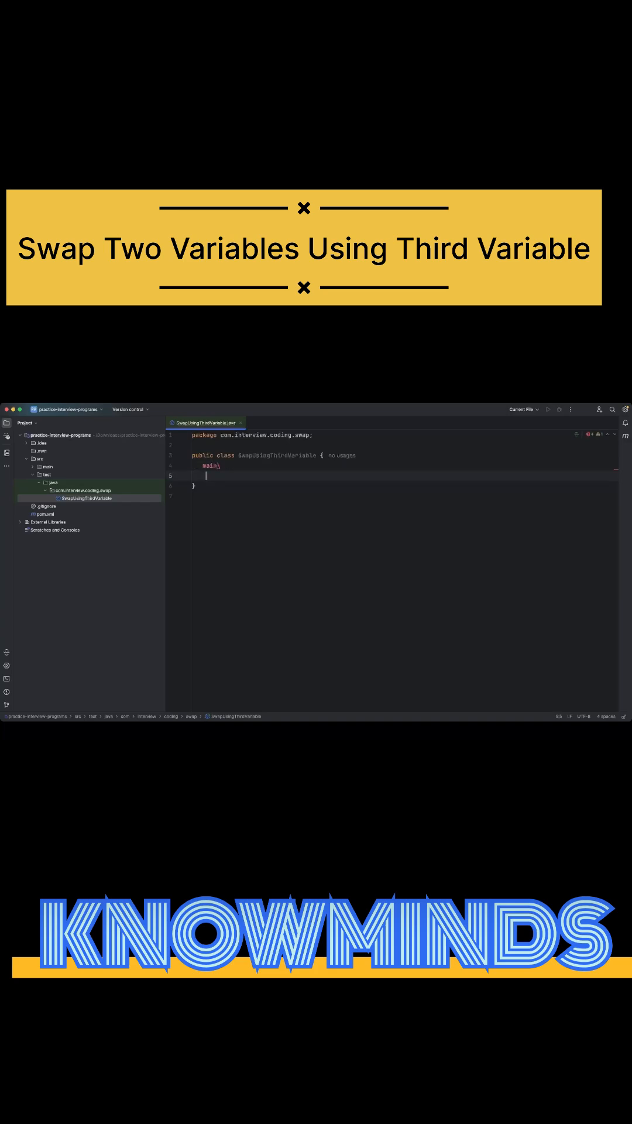
key("Backspace")
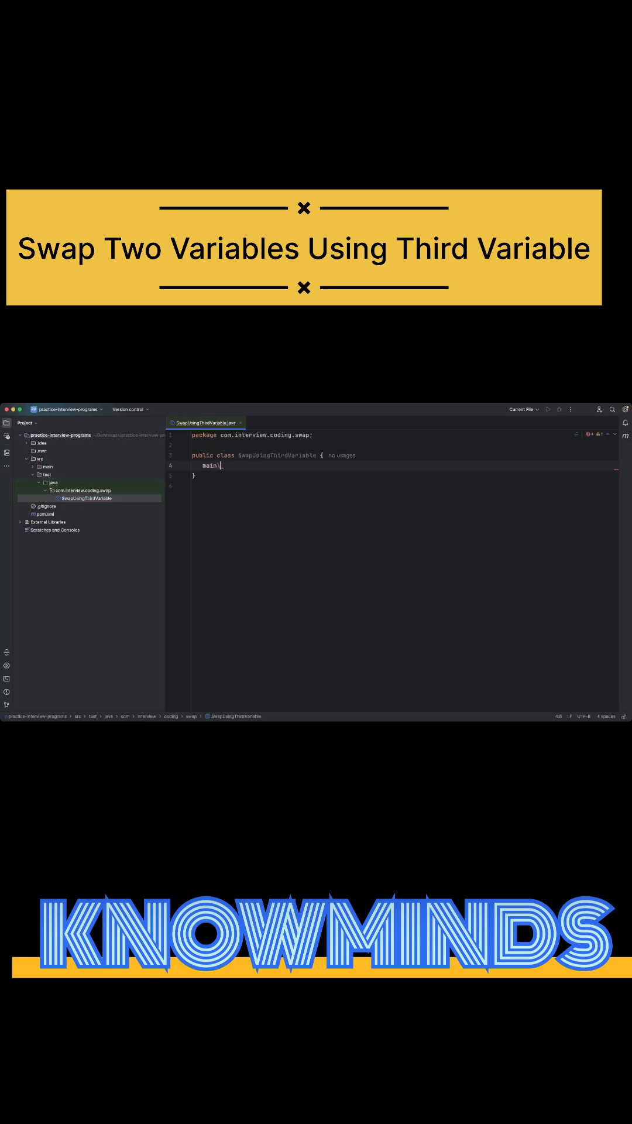
key("Backspace")
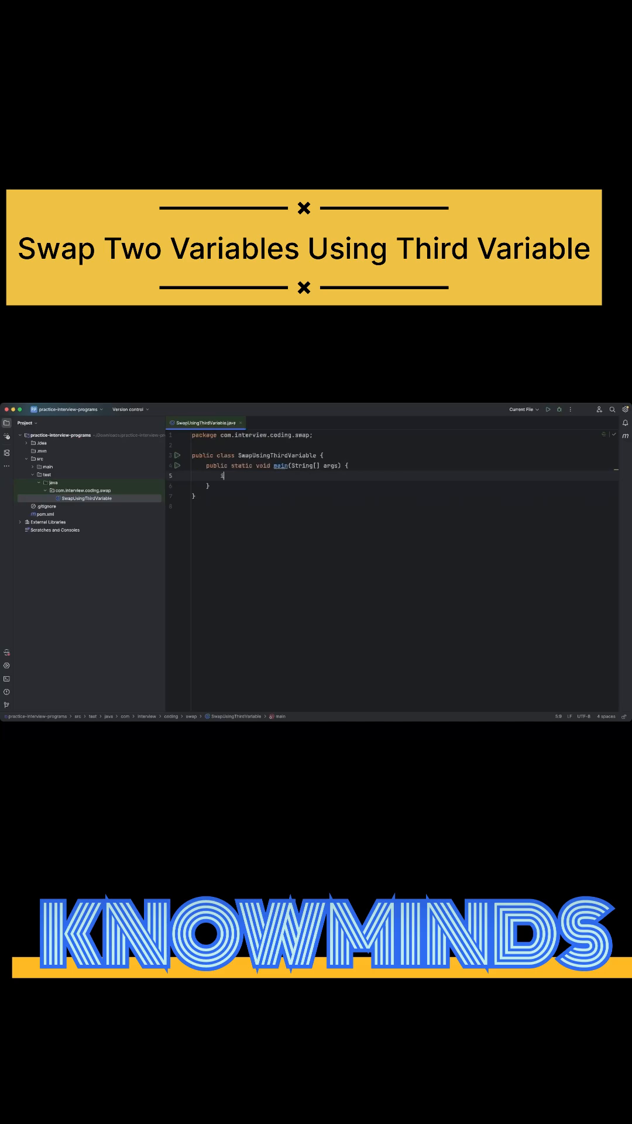
- Declare int a=10, b=20 inside main and start a new line
type("int a")
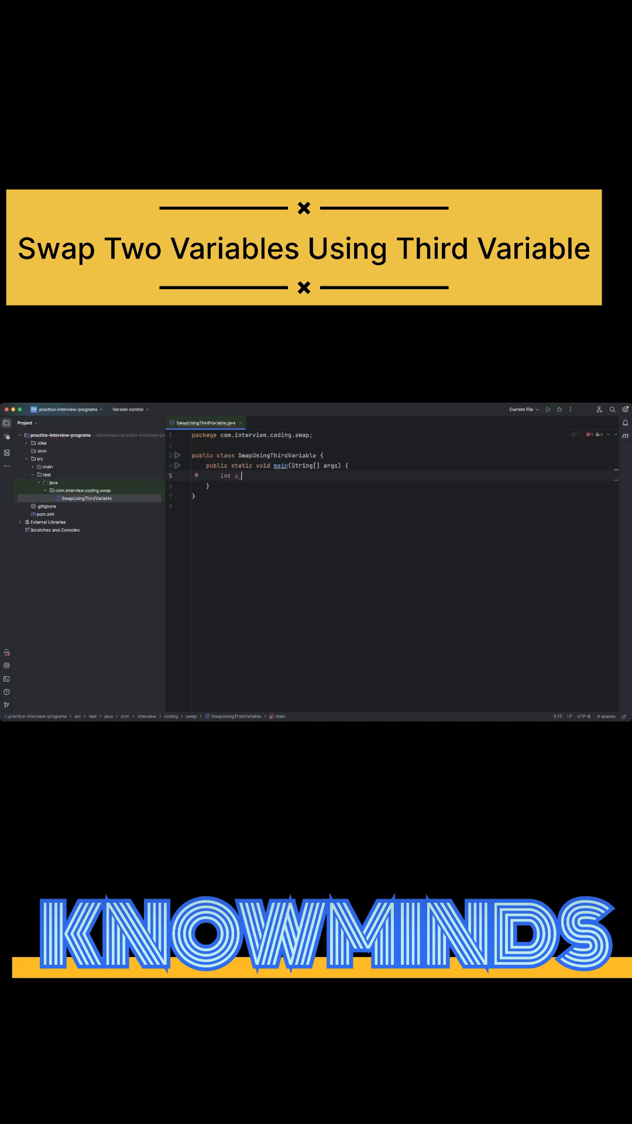
type("=")
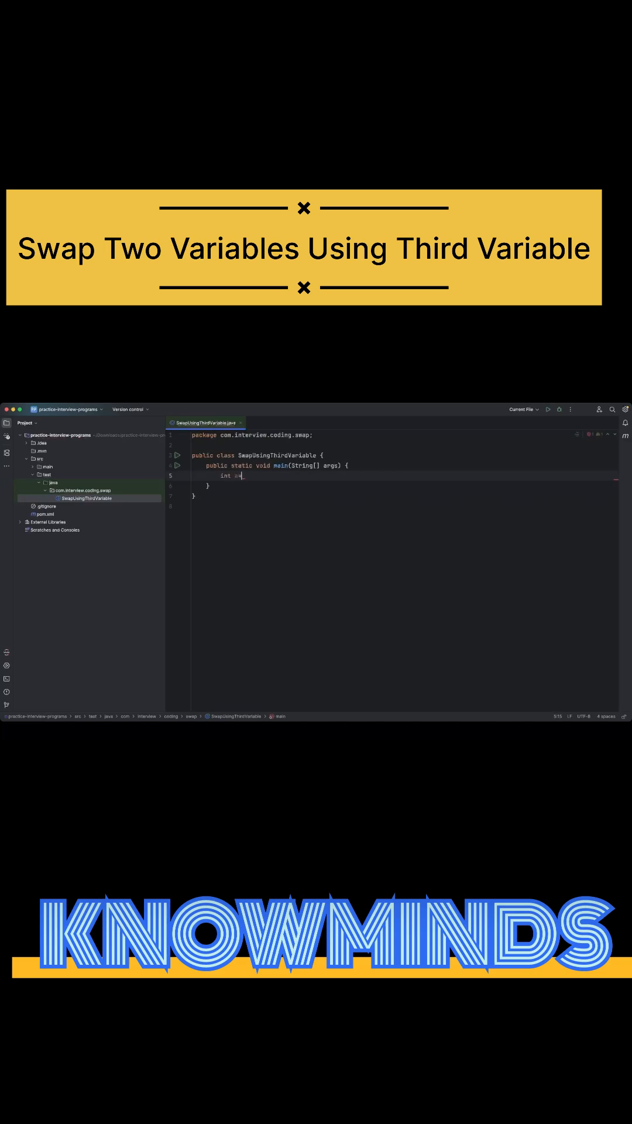
type("=10,")
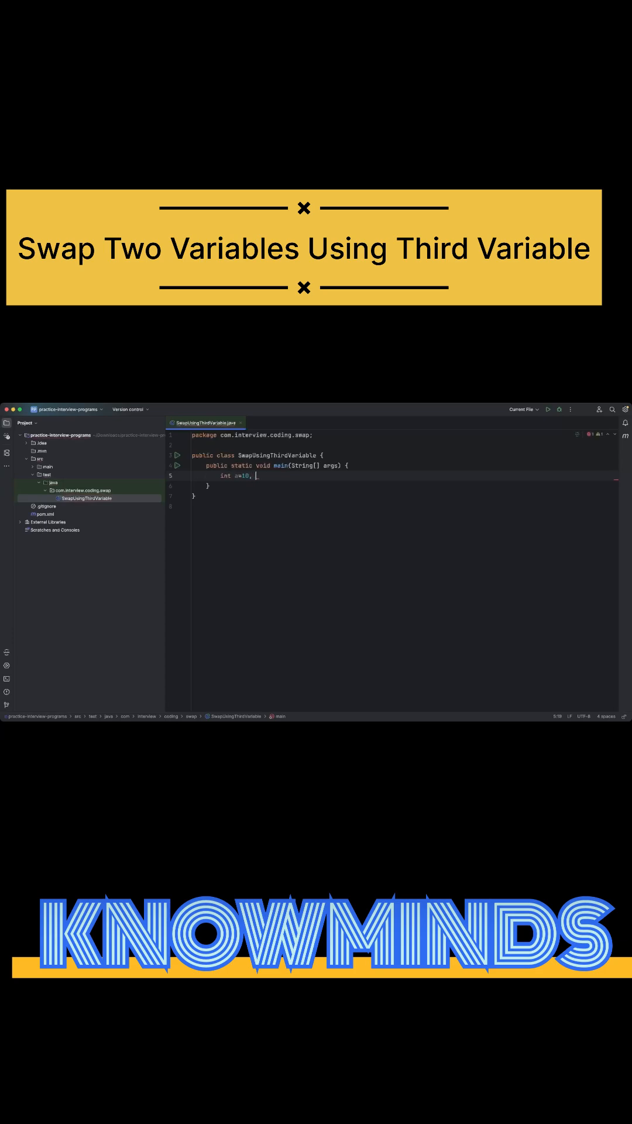
type("b=20")
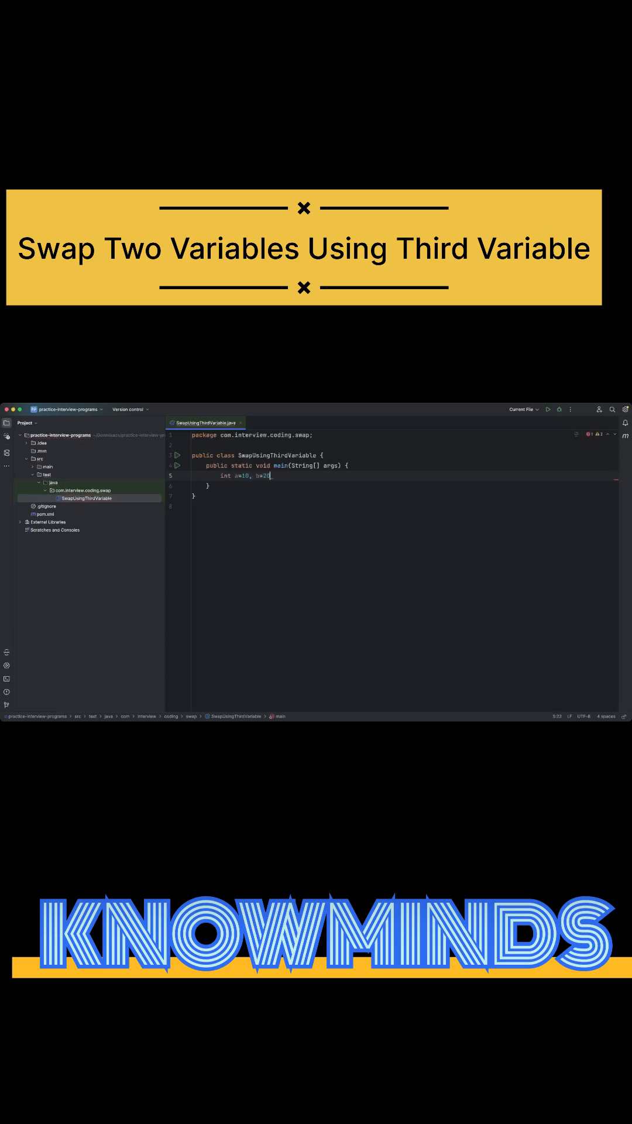
key("Enter")
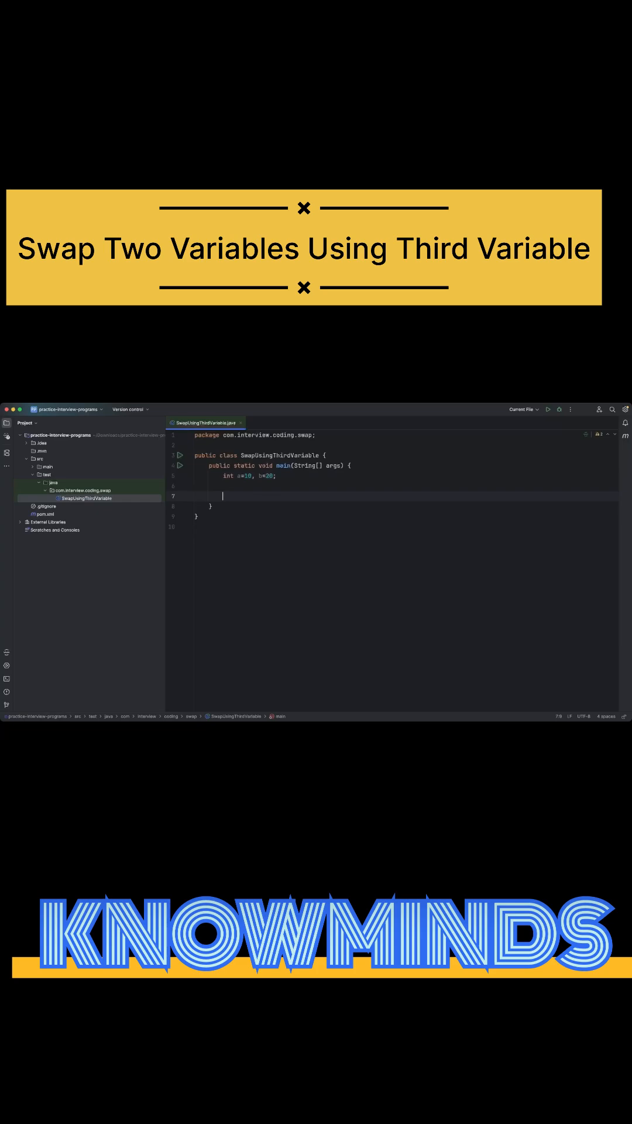
- Declare int temp and write the swap statements temp=a, a=b, b=temp
type("int_t")
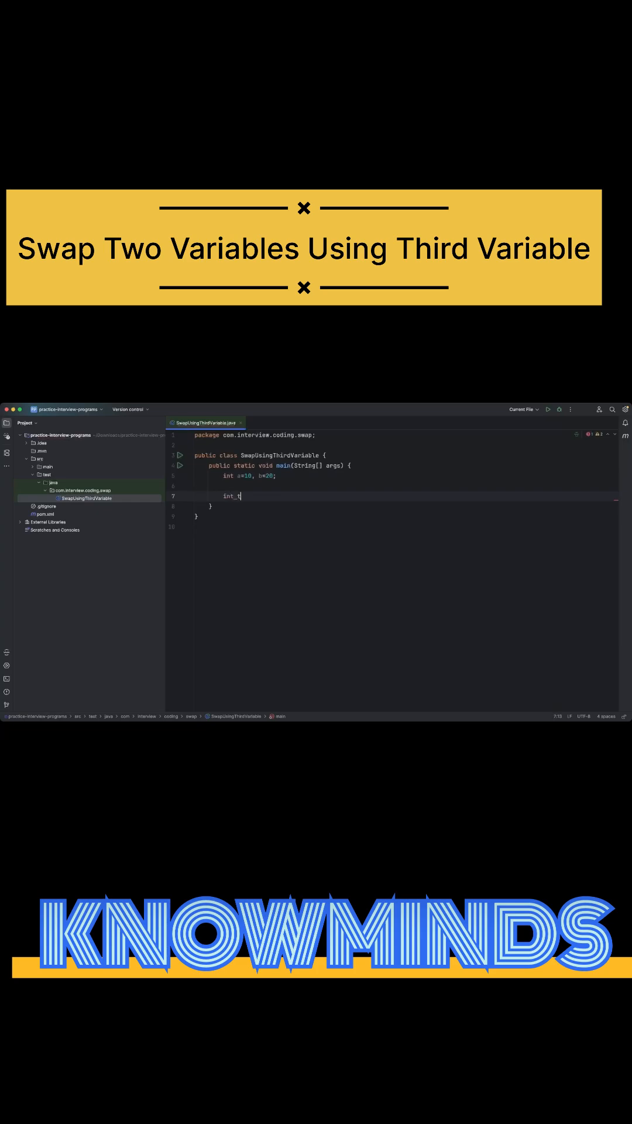
type("emp;")
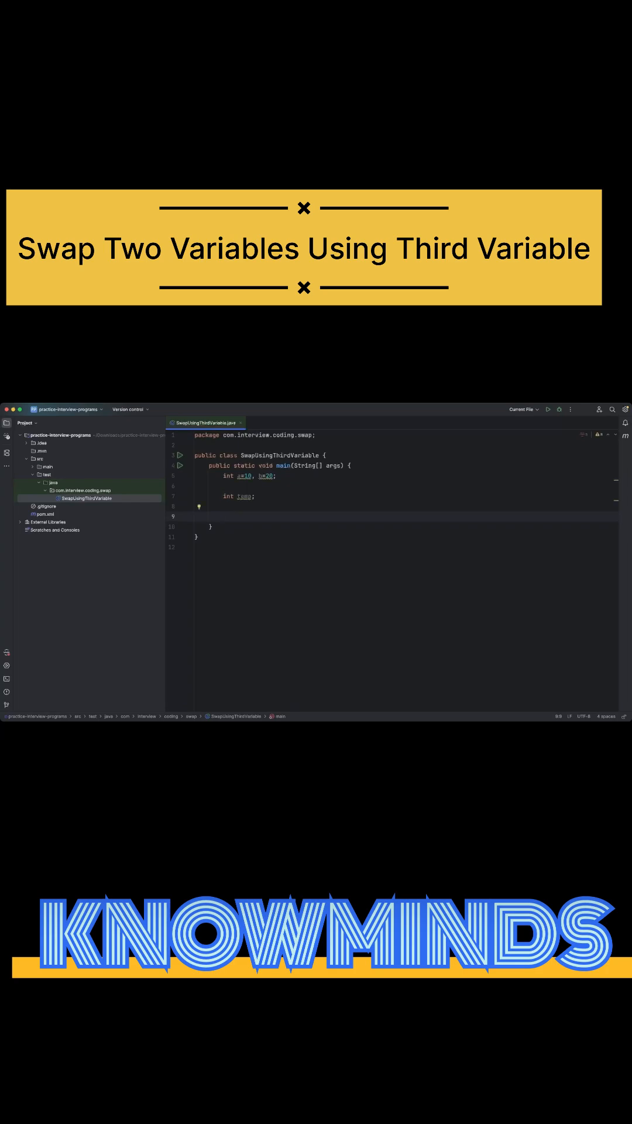
type("temp")
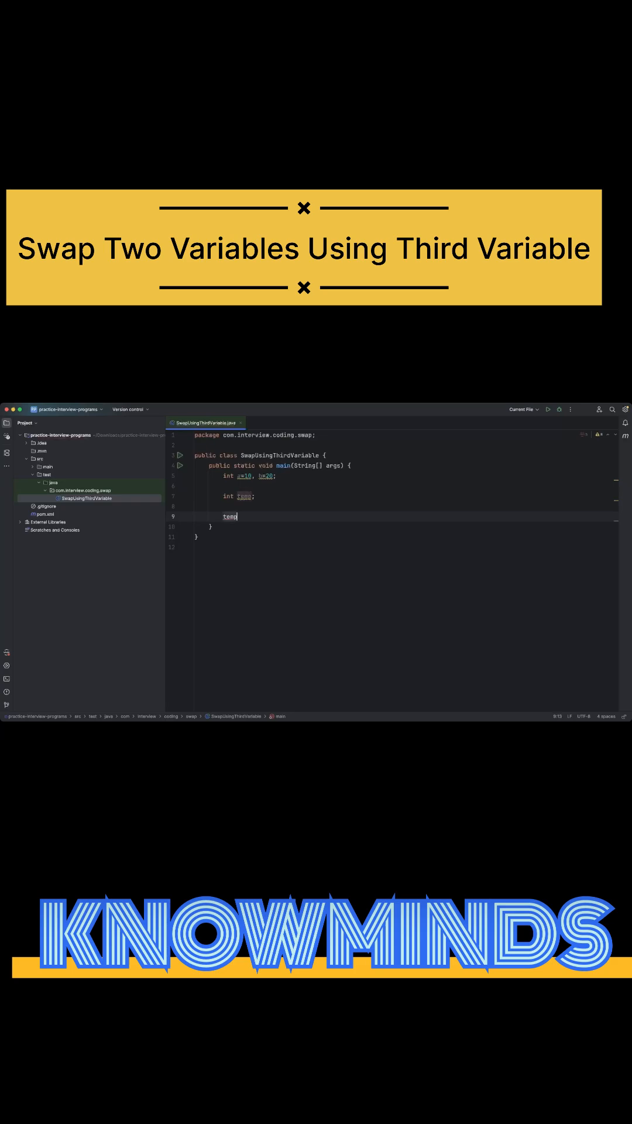
type("=a;")
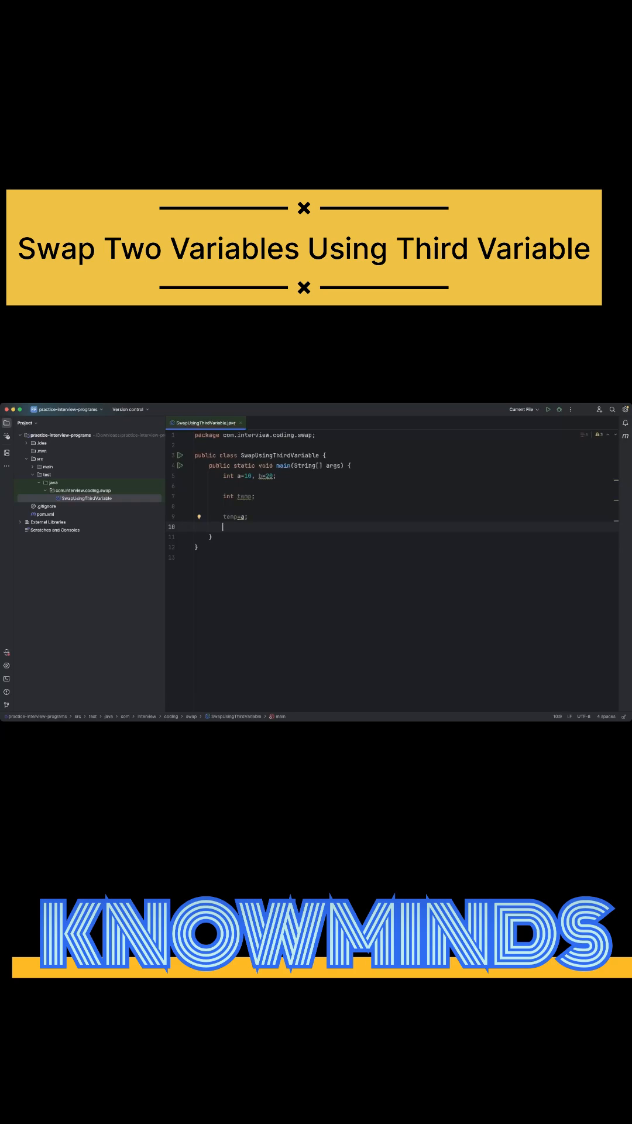
type("a=b;")
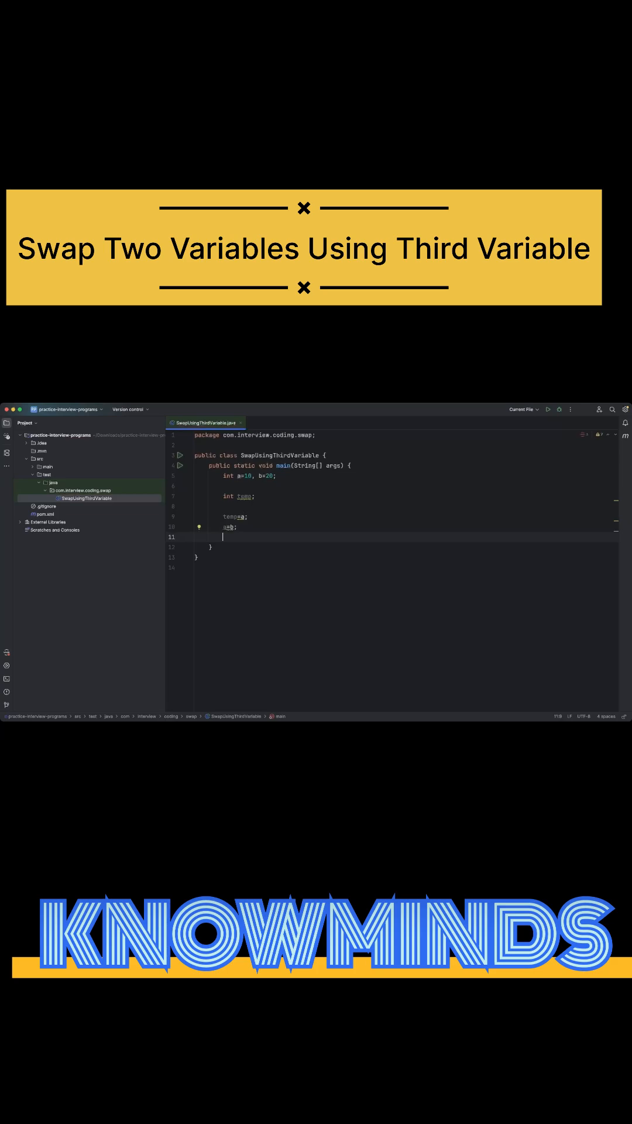
type("b=")
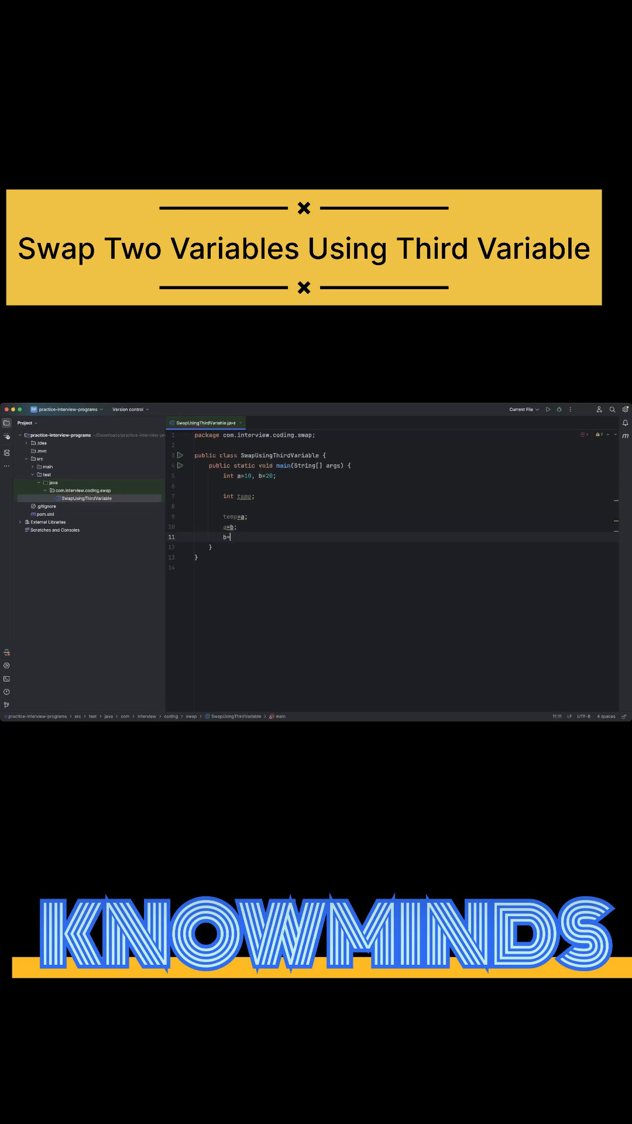
type("temp;")
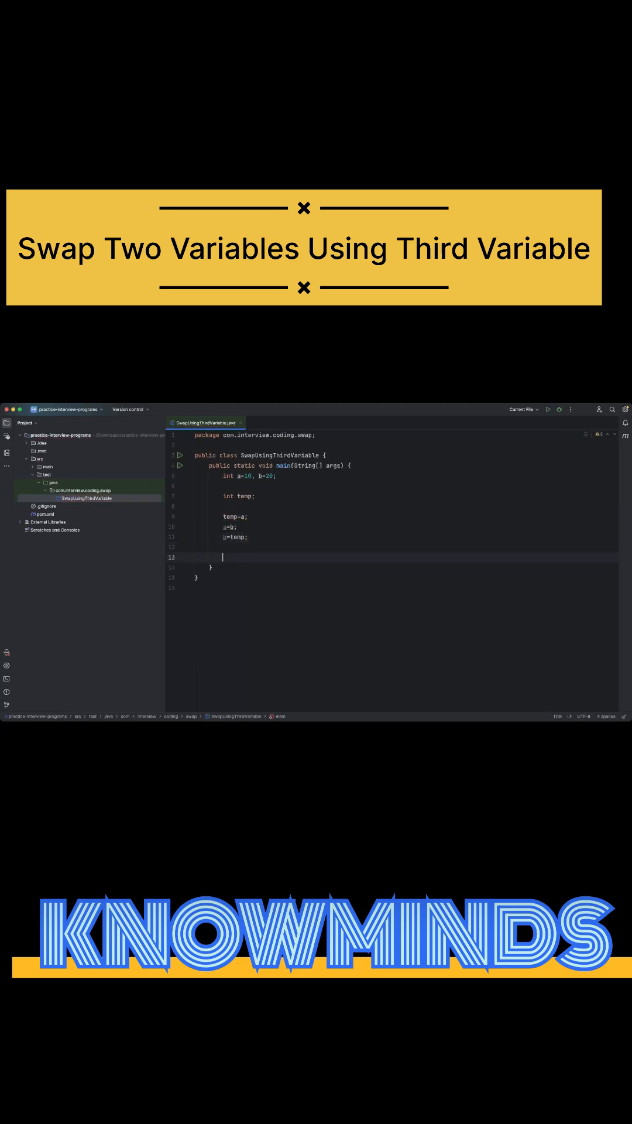
- Add System.out.println("The value of a=" + a + " and the value of b=" + b) below the swap
type("stem.out.println(\"The \");")
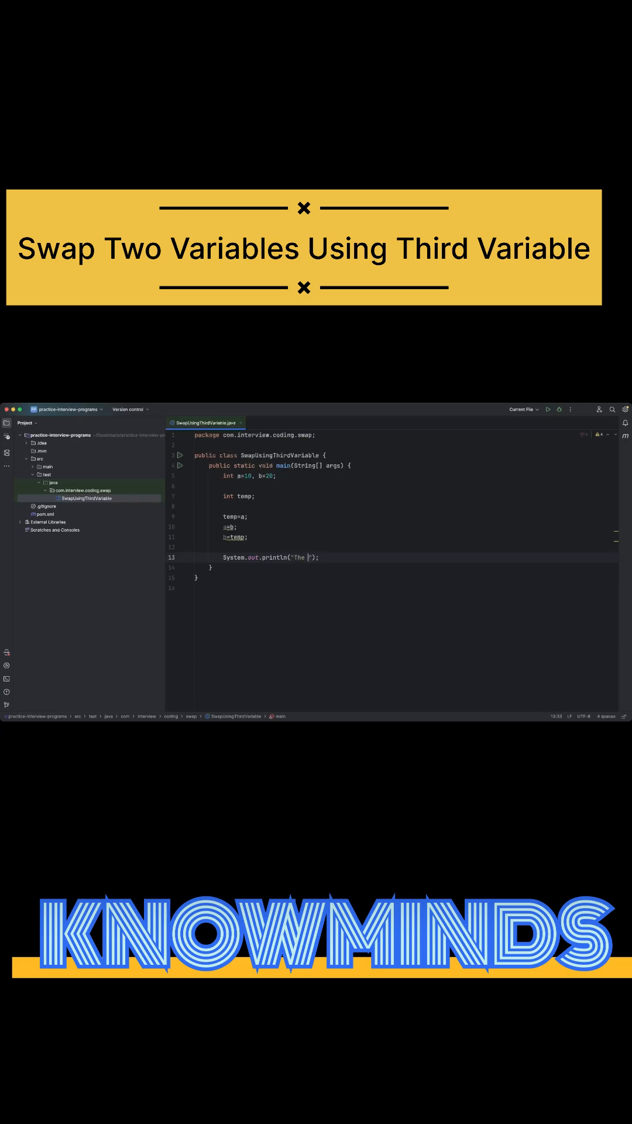
type("value")
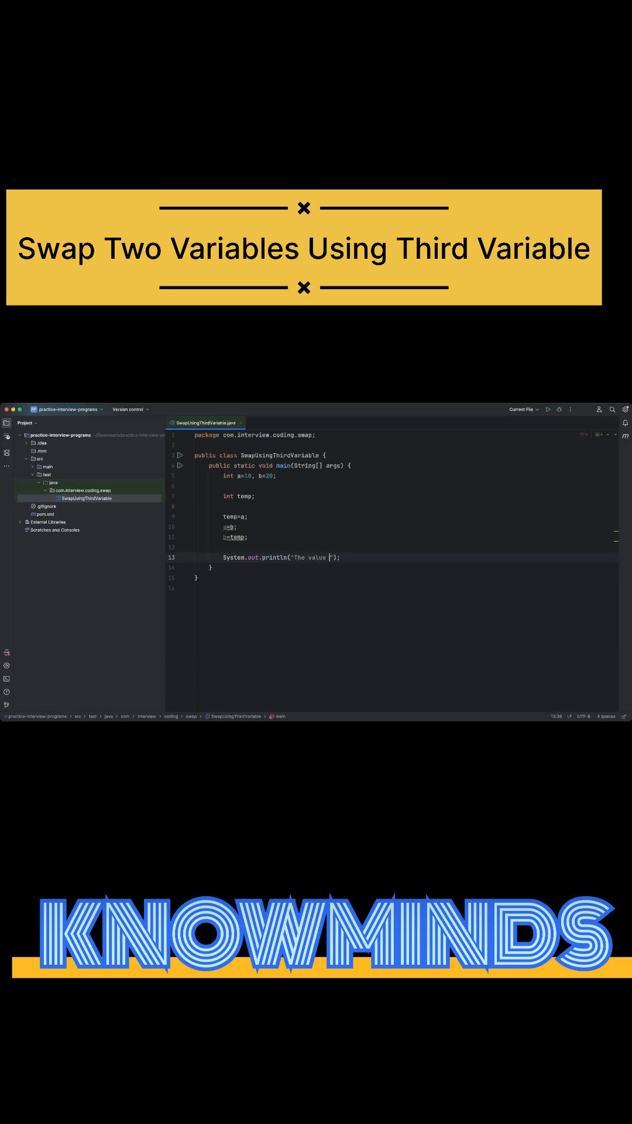
type("of a=")
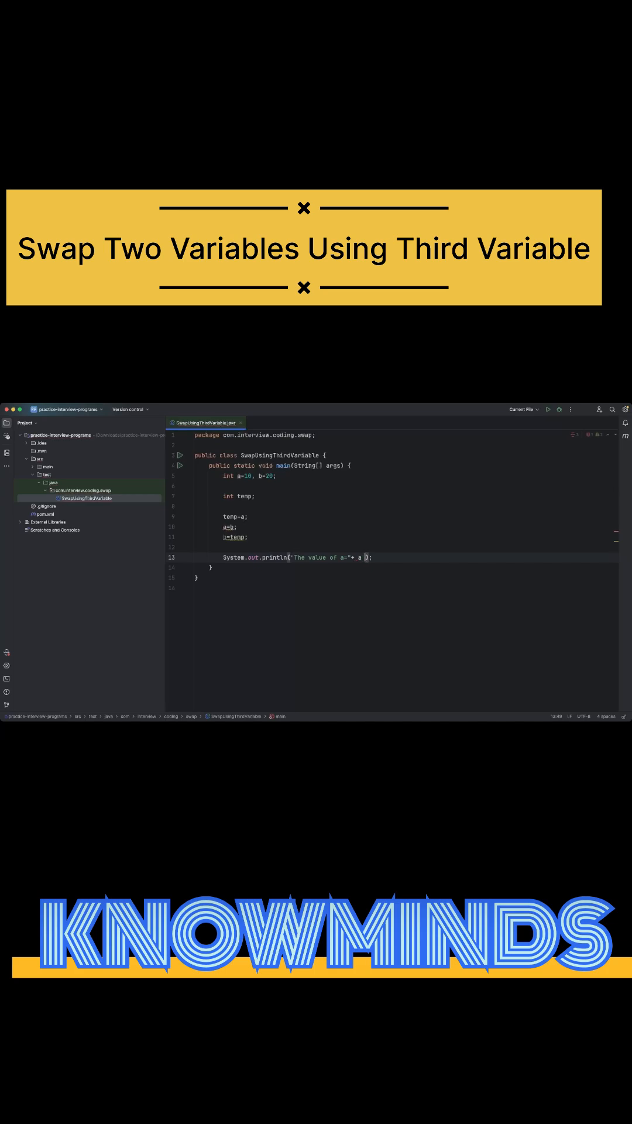
type("+ \"\"")
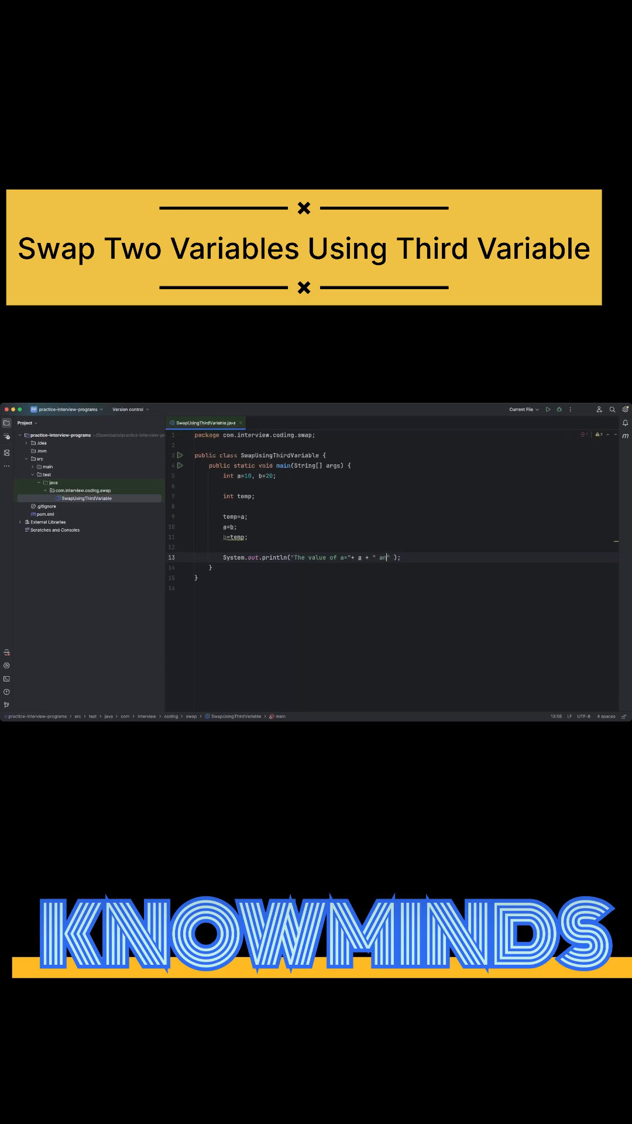
type("and the ca")
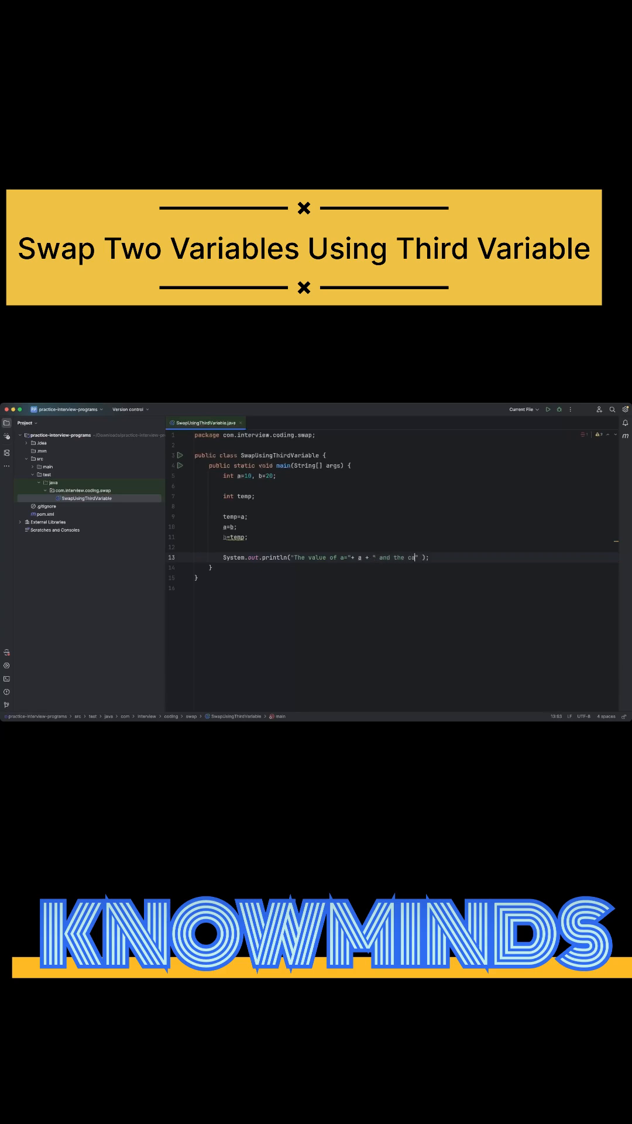
type("value of b=")
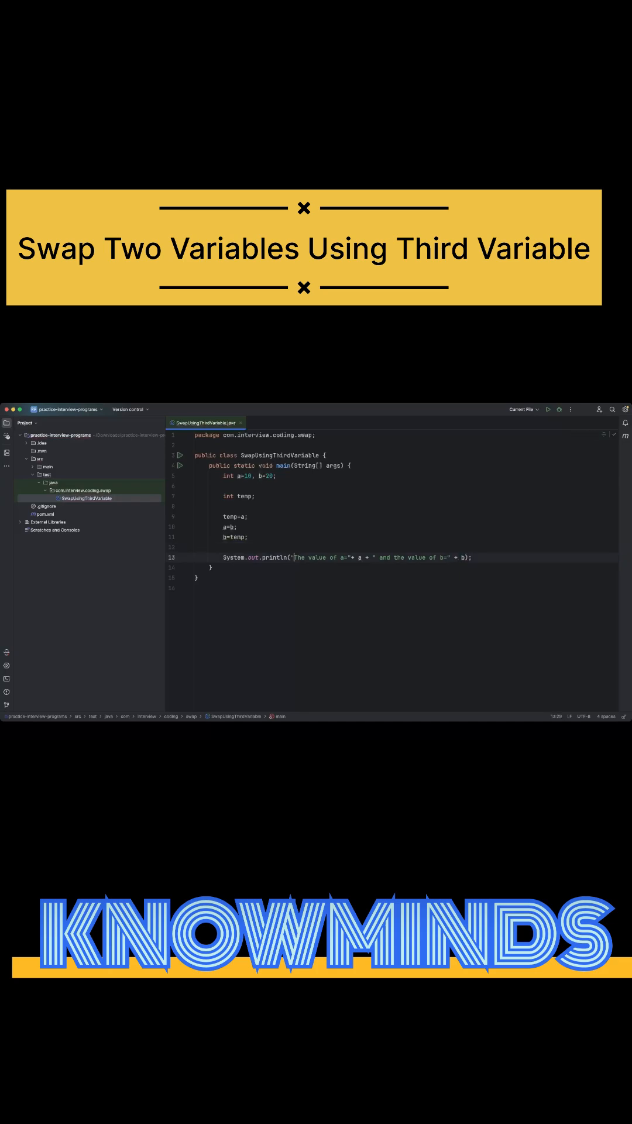
- Prefix the output with 'After swapping:' and run the SwapUsingThirdVariable program
type("After s")
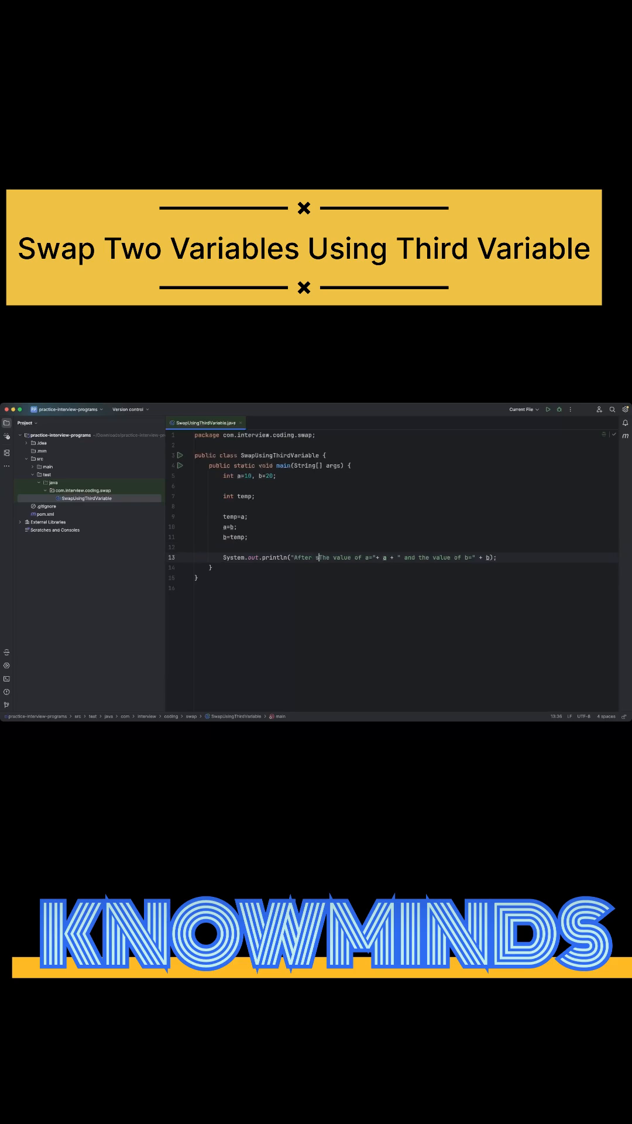
type("wapping:")
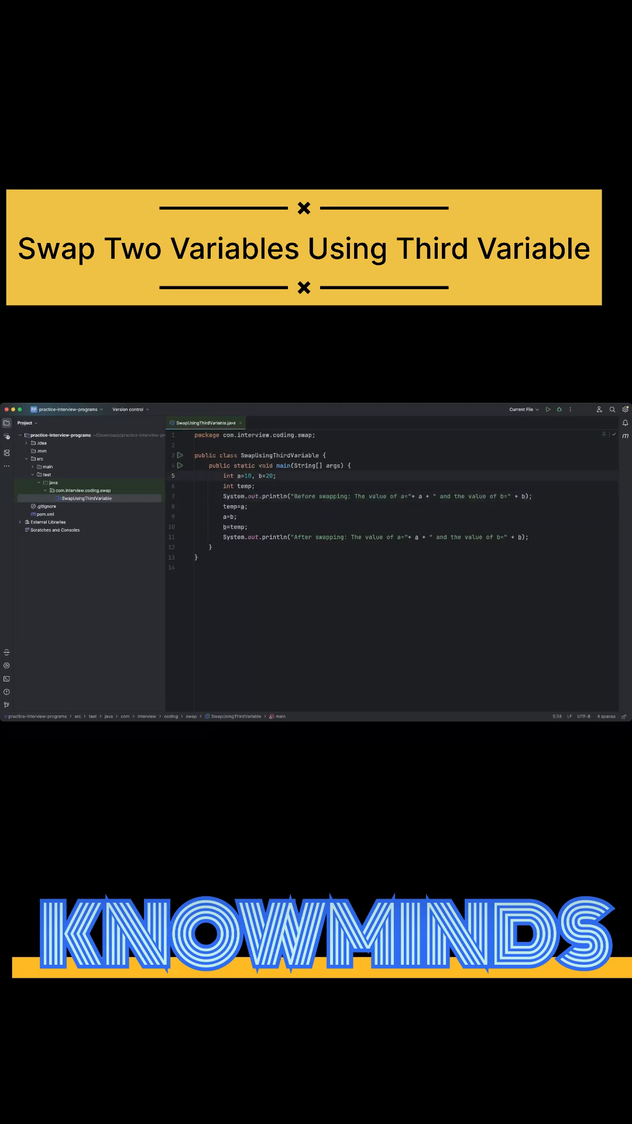
left_click(550, 410)
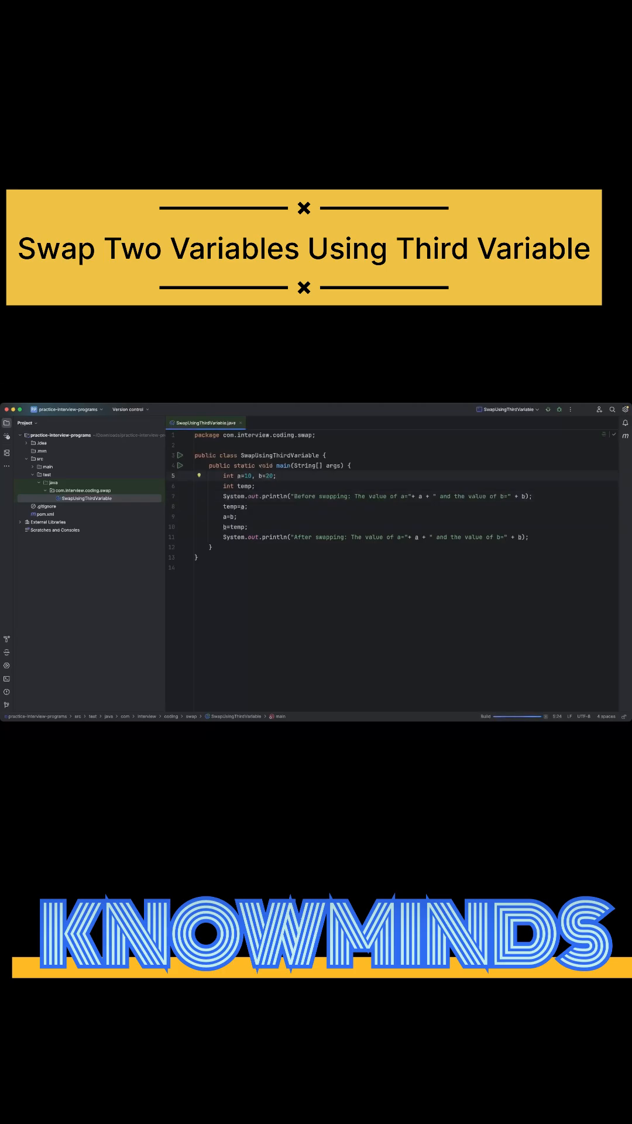